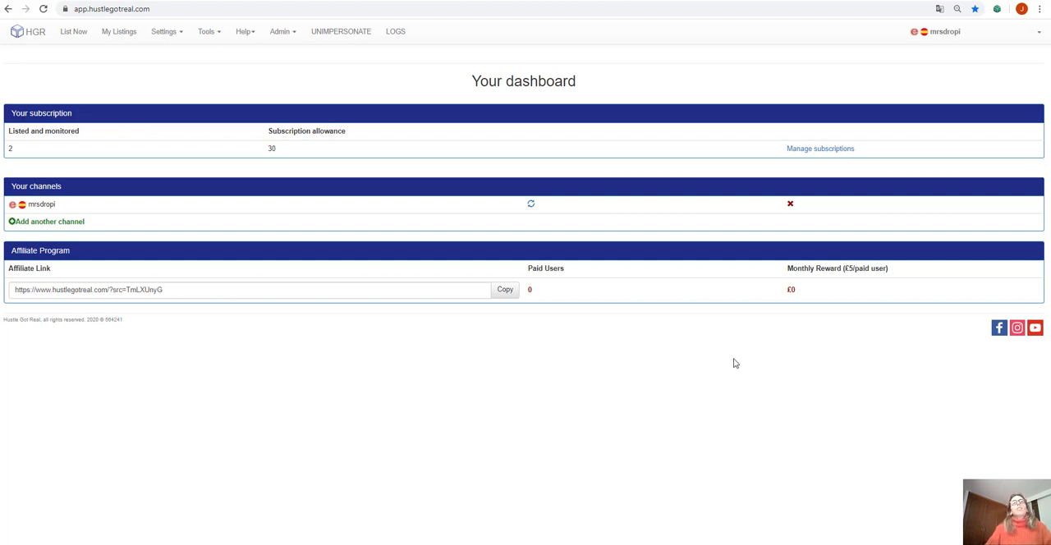
mouse_move(733, 366)
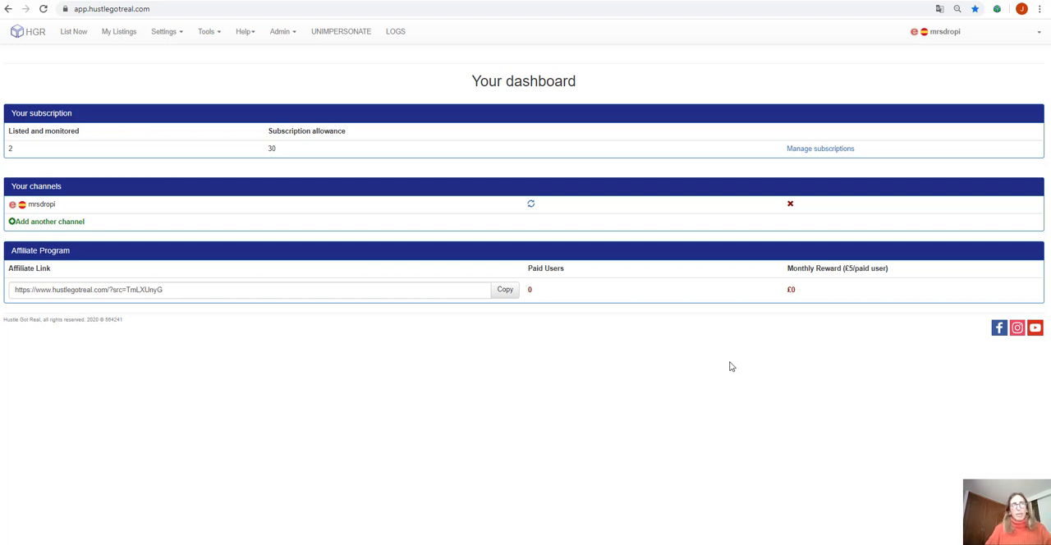
mouse_move(687, 463)
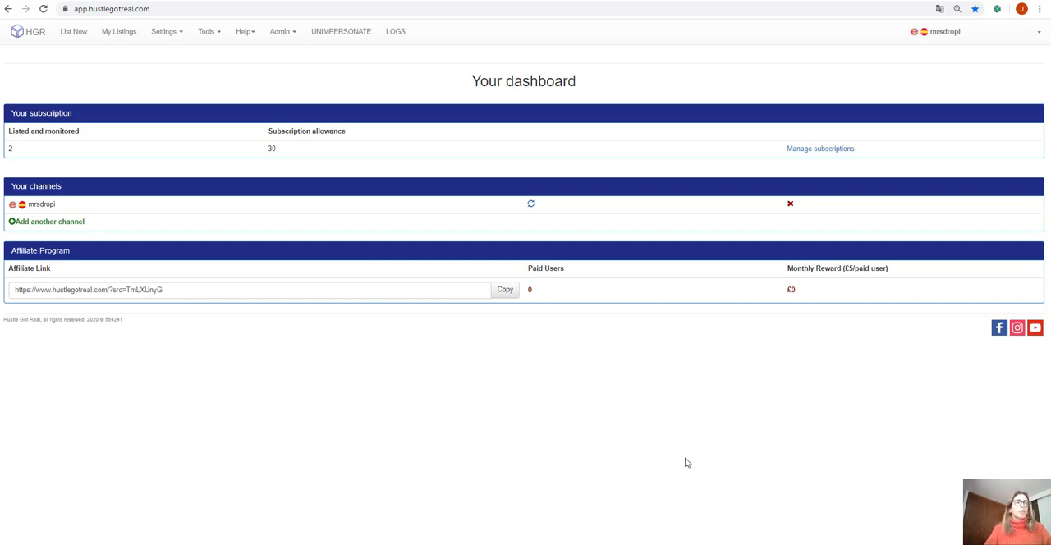
mouse_move(483, 98)
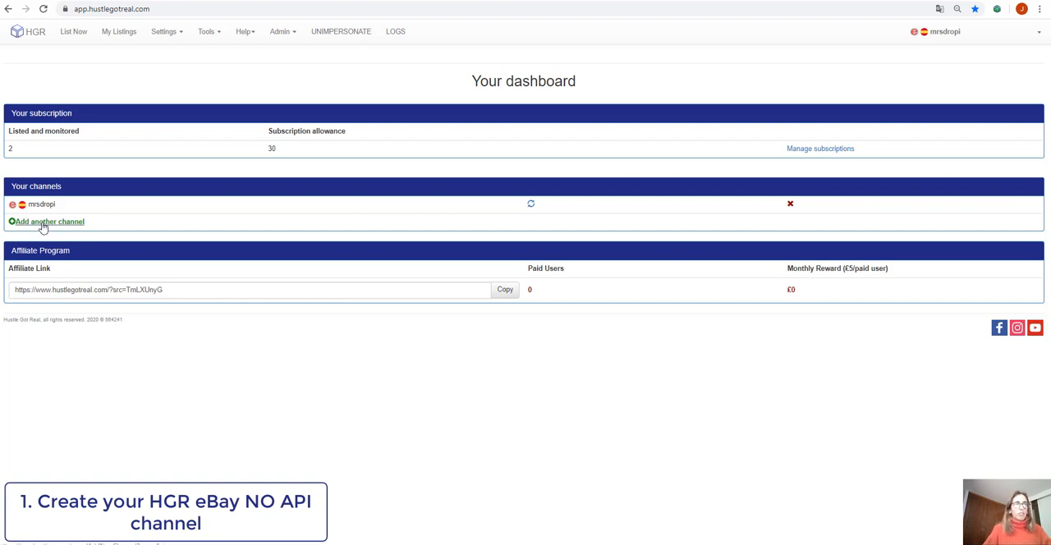
- Add a new eBay Non API (BETA) channel for Spain with eBay username 'mrsdropi'
left_click(46, 222)
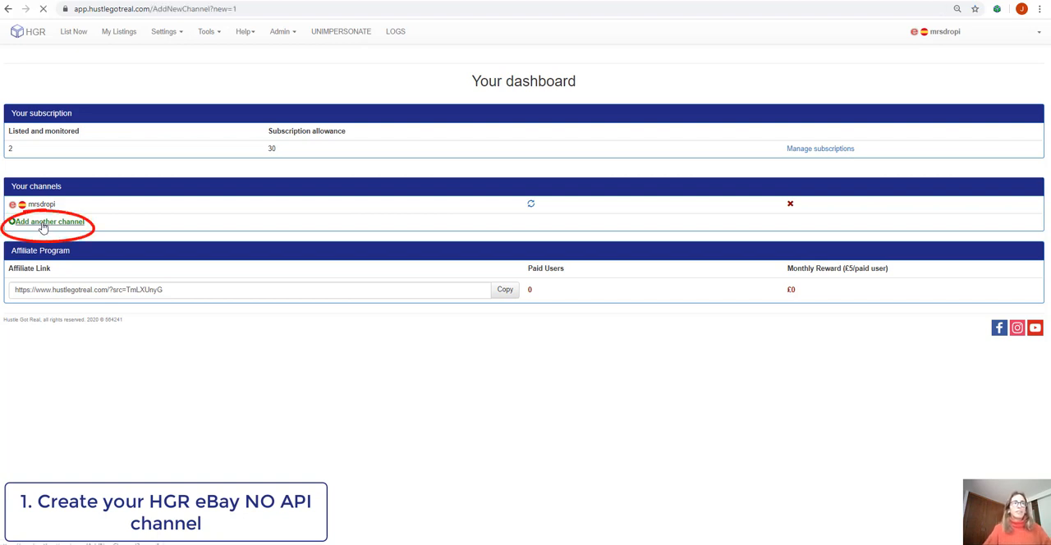
left_click(46, 222)
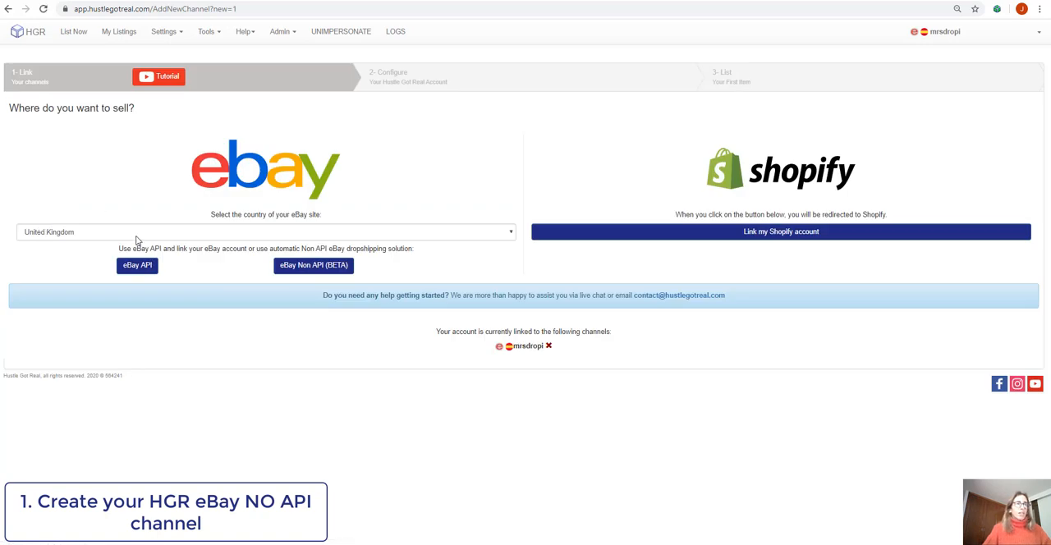
mouse_move(138, 238)
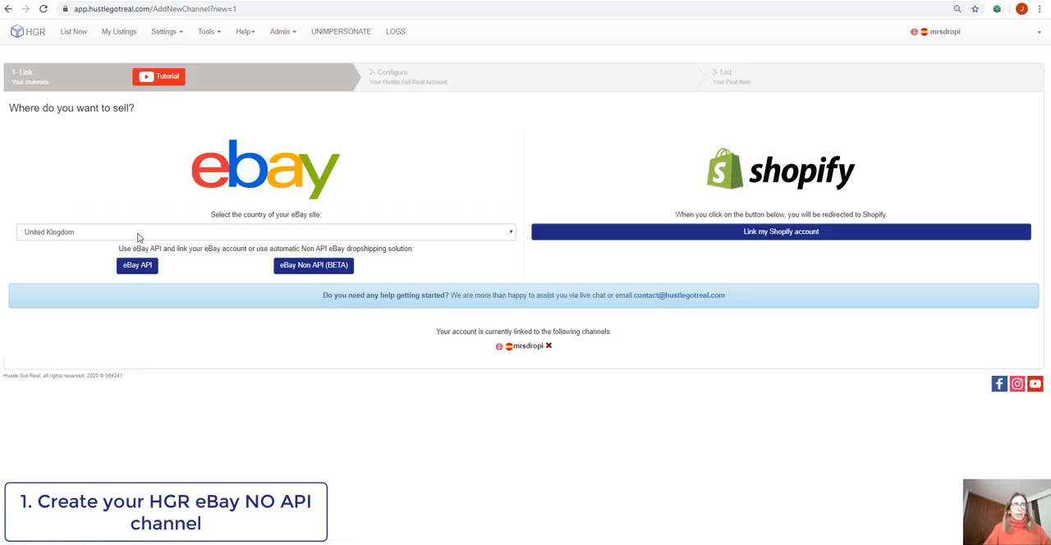
left_click(263, 231)
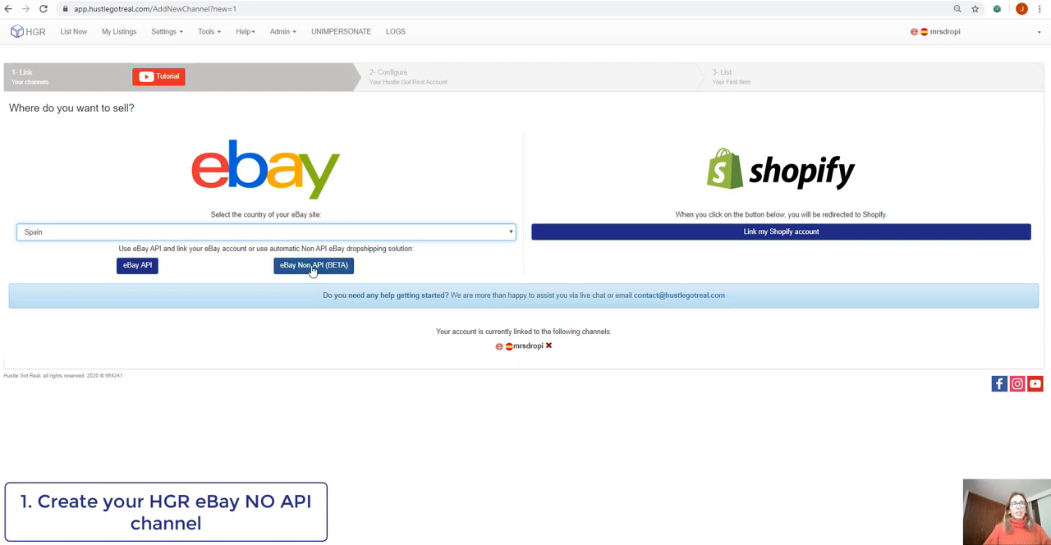
left_click(312, 264)
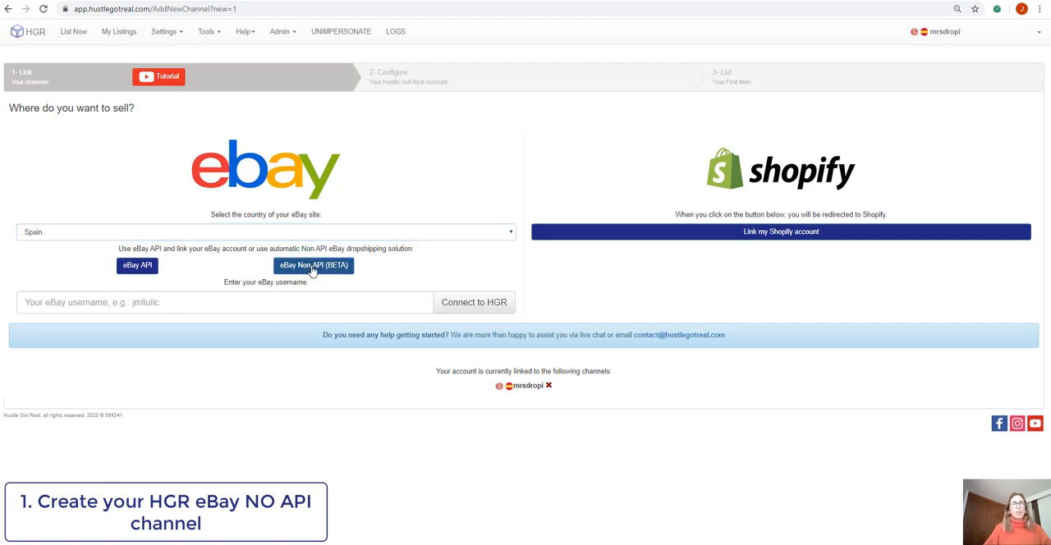
left_click(224, 302)
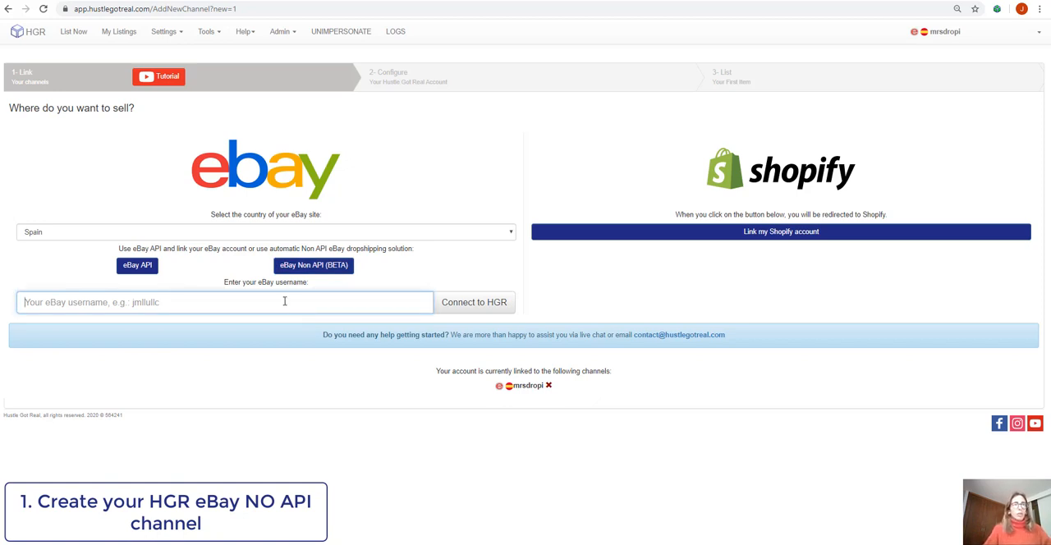
mouse_move(378, 312)
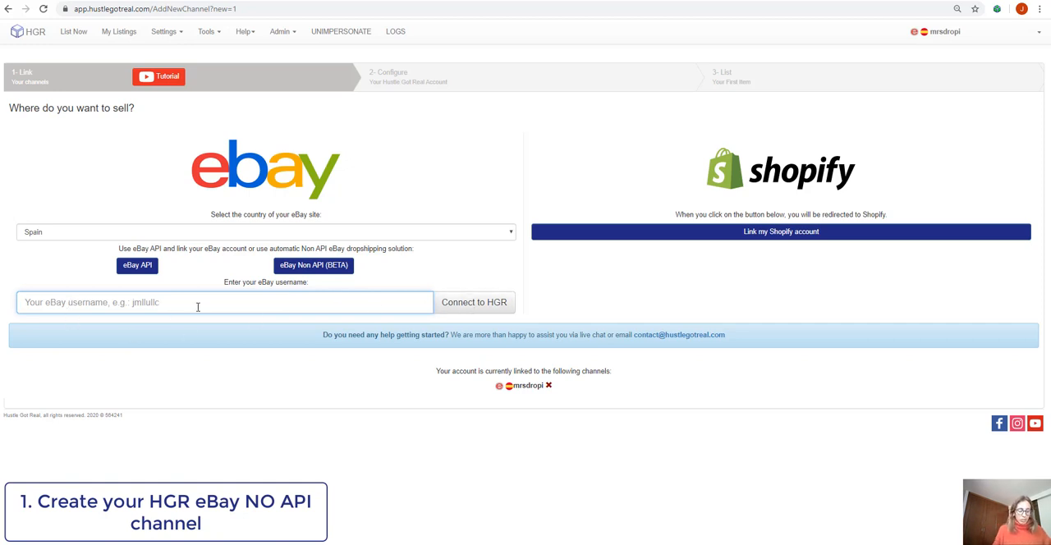
type("mrsdropi")
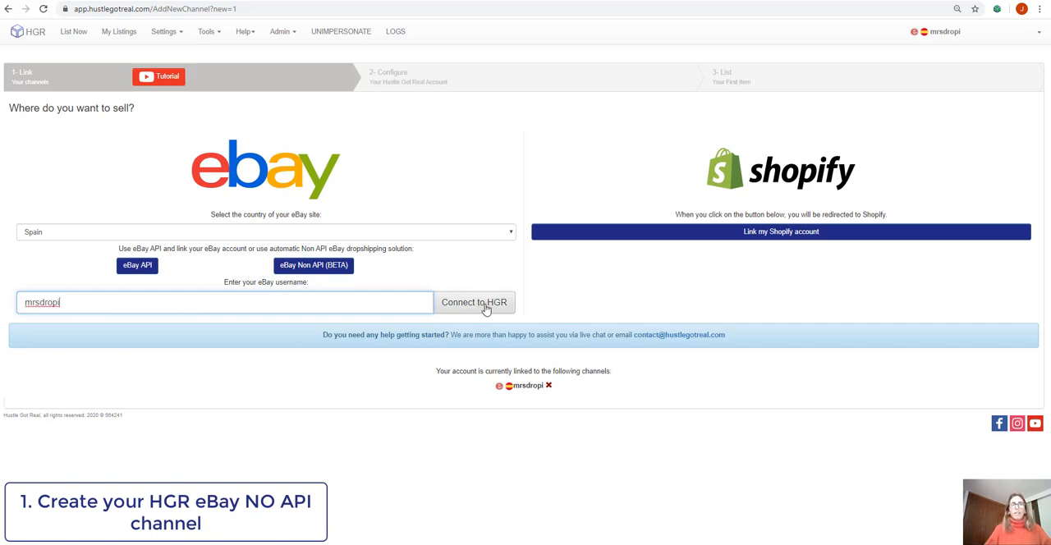
left_click(473, 302)
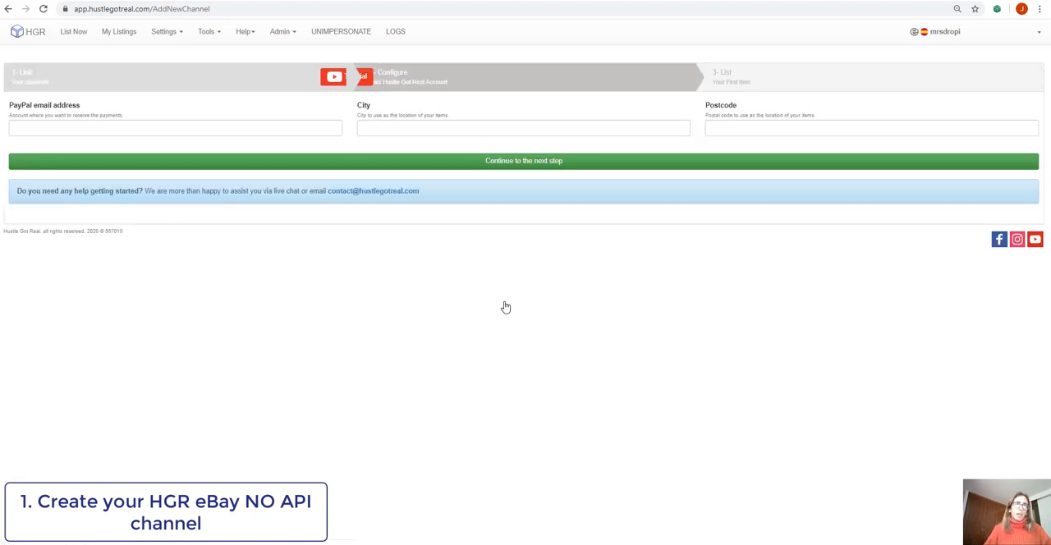
left_click(175, 128)
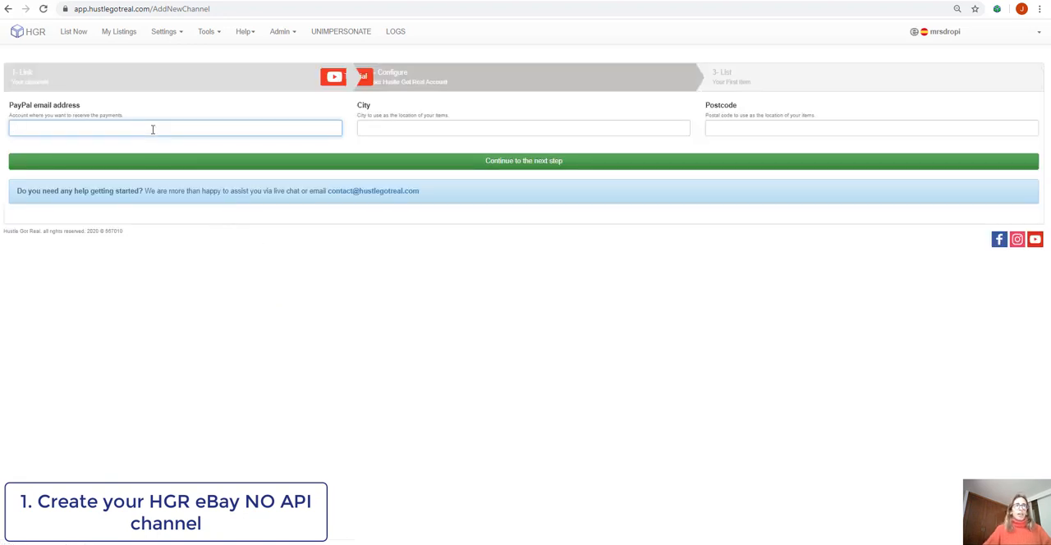
left_click(522, 161)
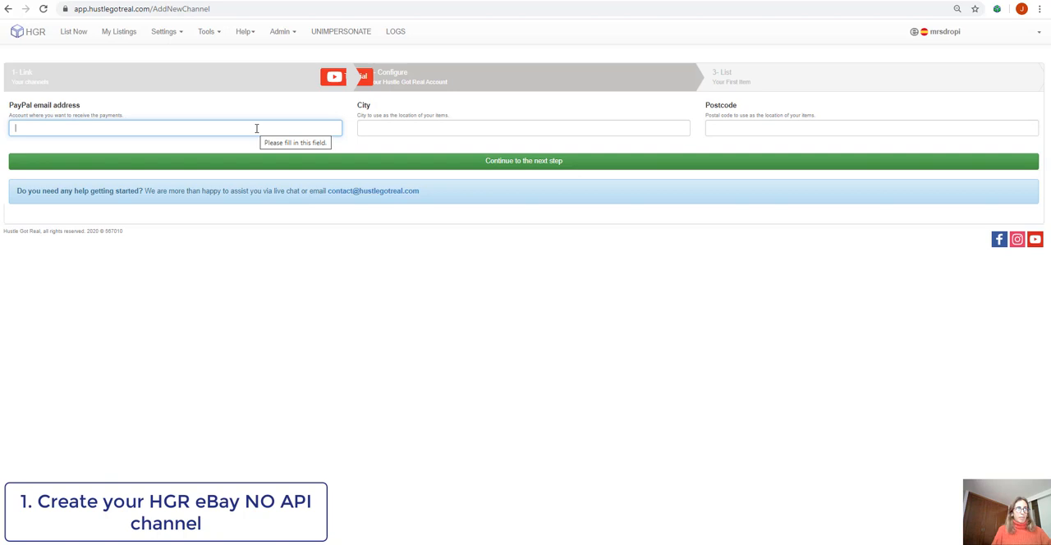
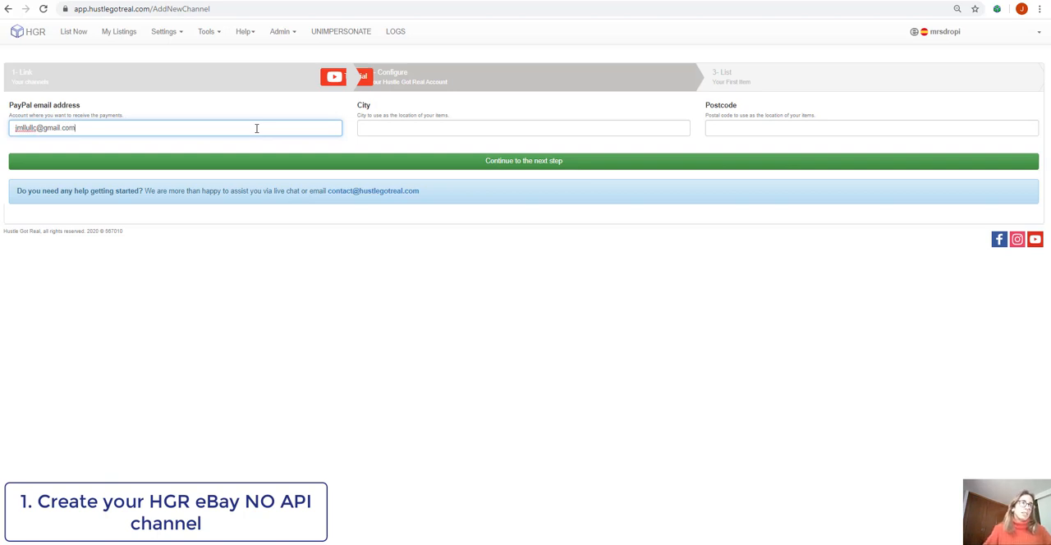
mouse_move(79, 128)
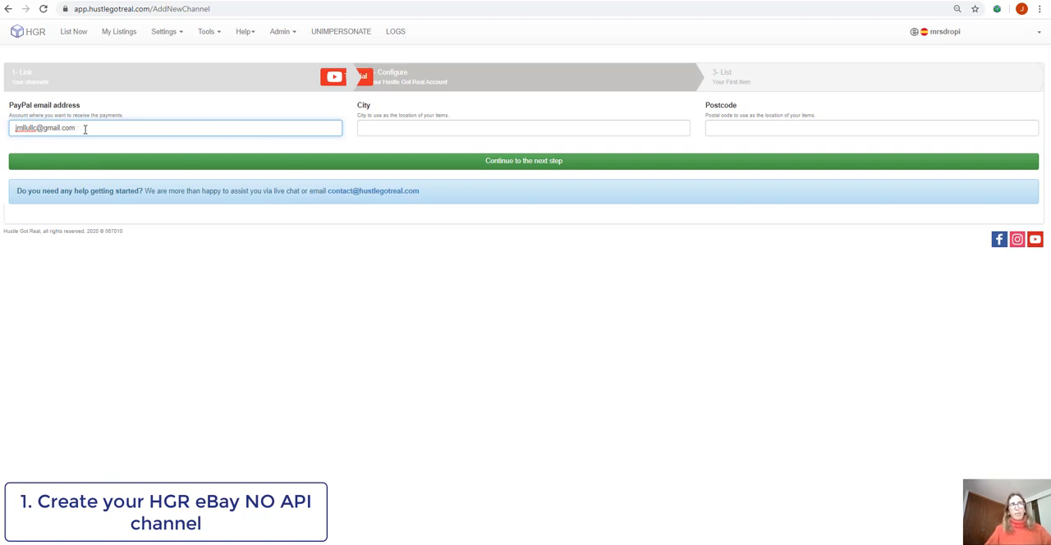
- Enter city Palma de Mallorca and postcode 070 to reach the Non API getting-started page
left_click(522, 128)
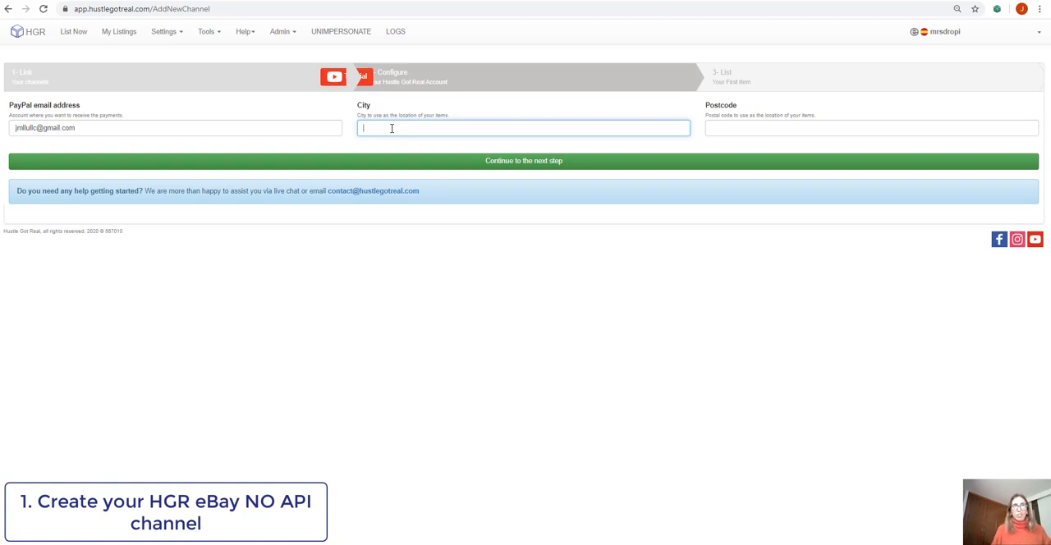
type("P")
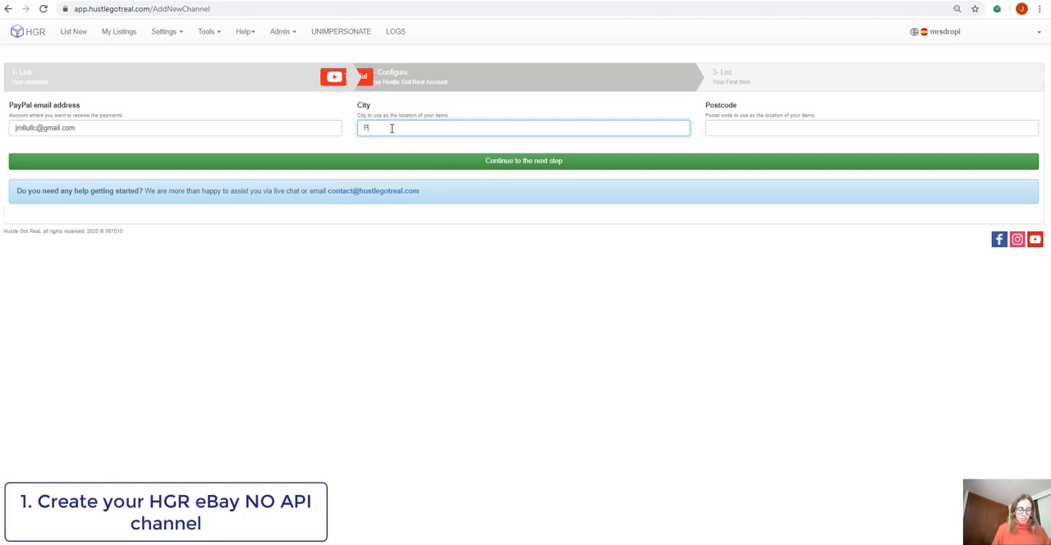
type("Palma de Mallorca")
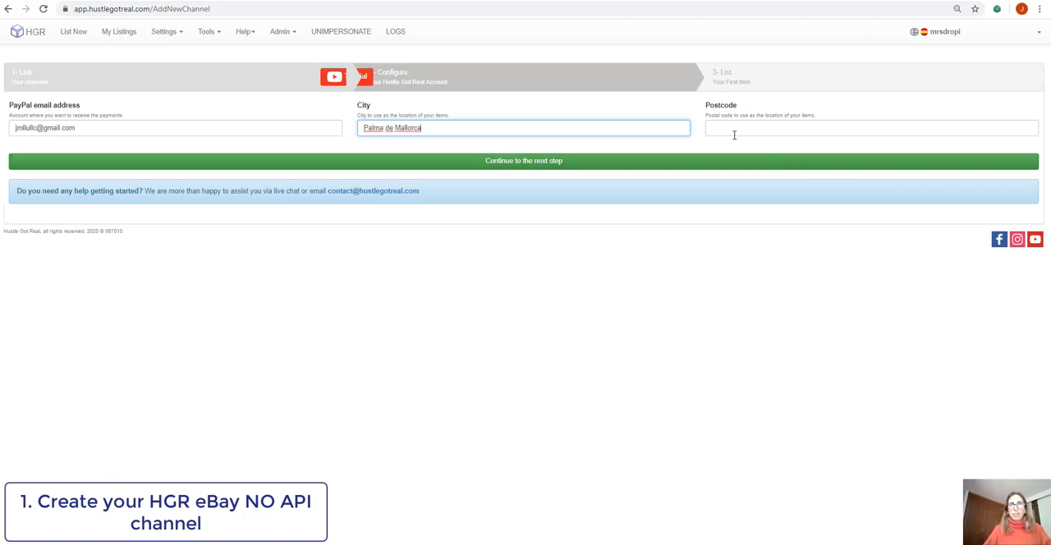
type("070")
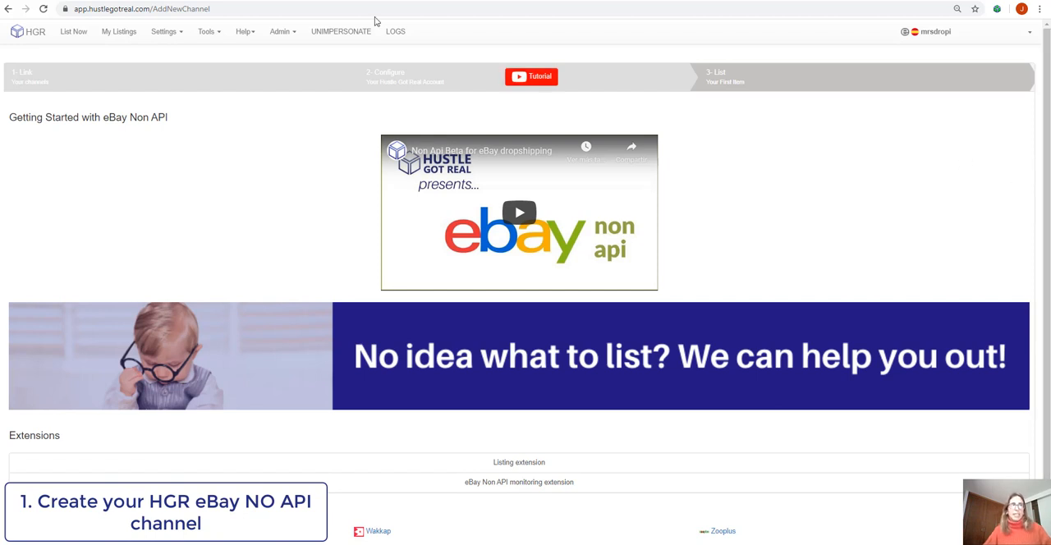
mouse_move(72, 31)
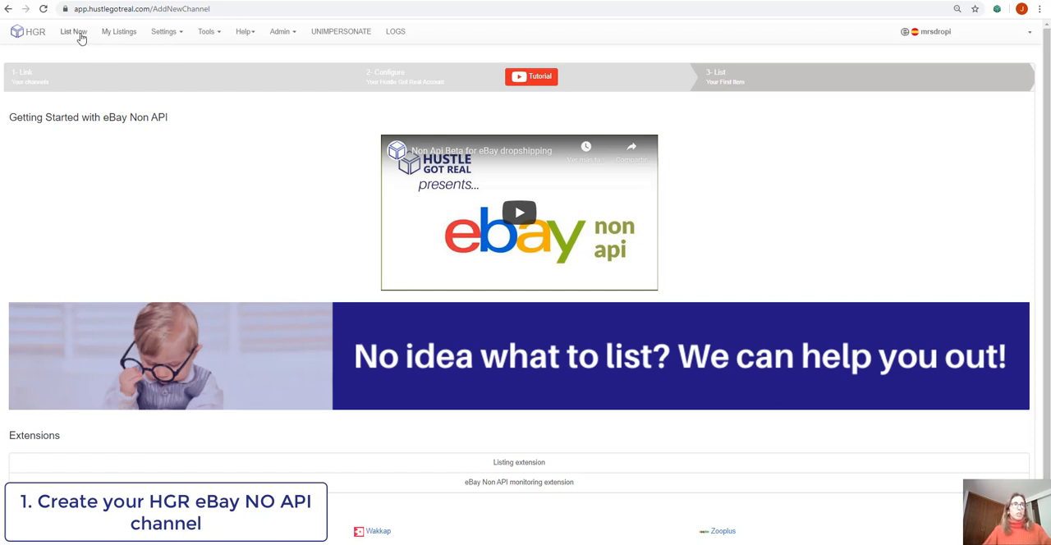
- Go to List Now and choose Manual Listing, showing the two extensions to install
left_click(72, 31)
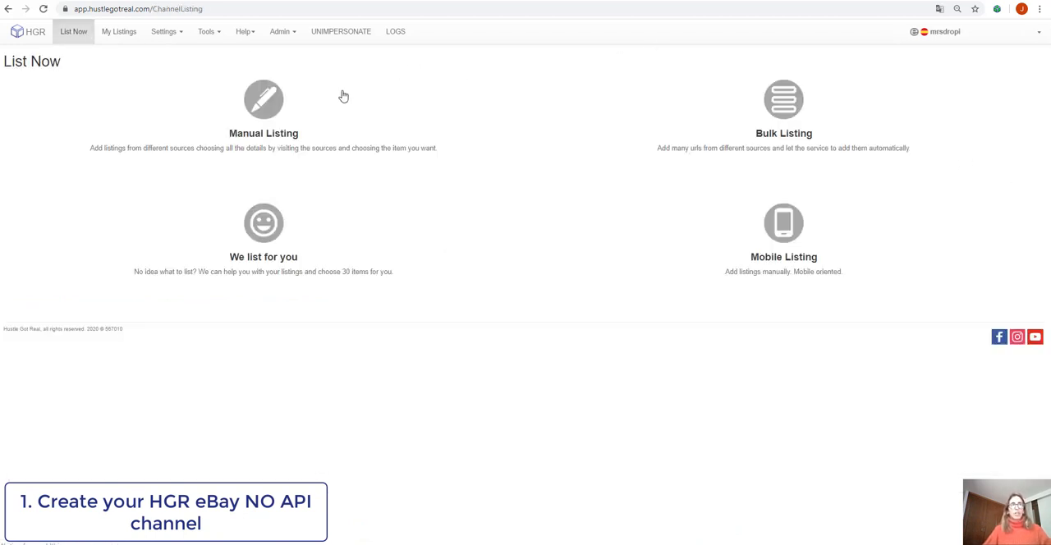
left_click(262, 99)
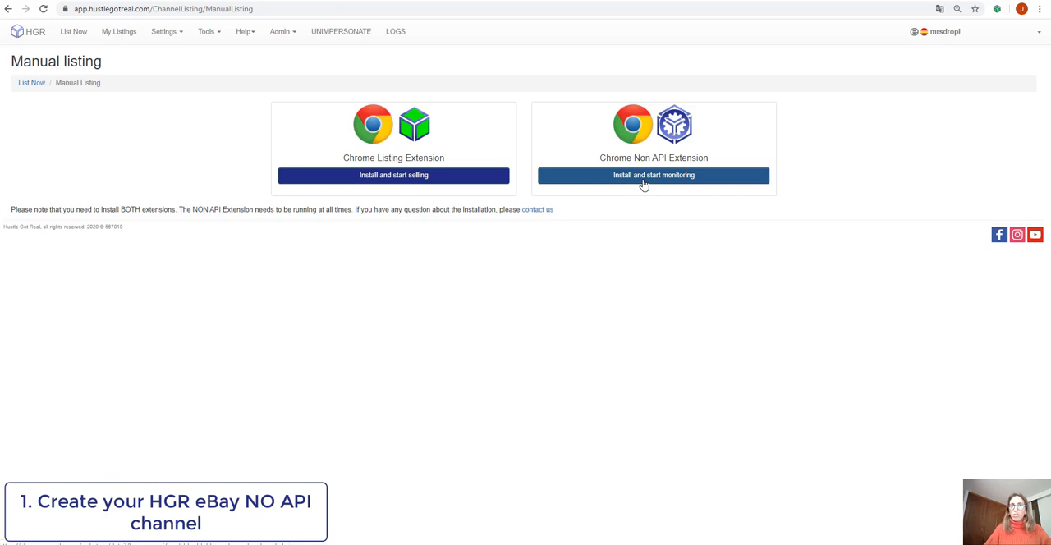
- Add the HGR Non API extension to Chrome and dismiss the extension-added notice
left_click(653, 175)
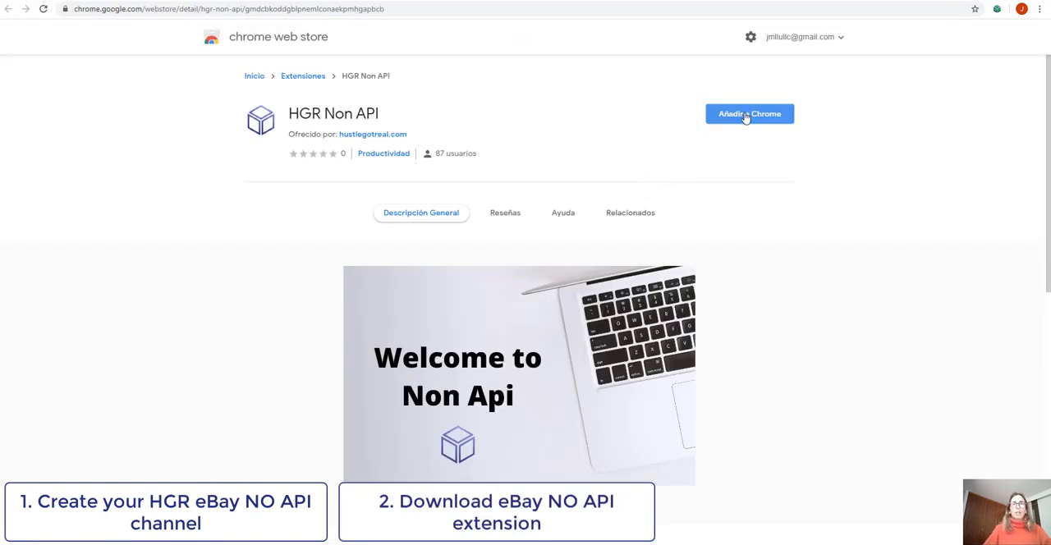
left_click(749, 113)
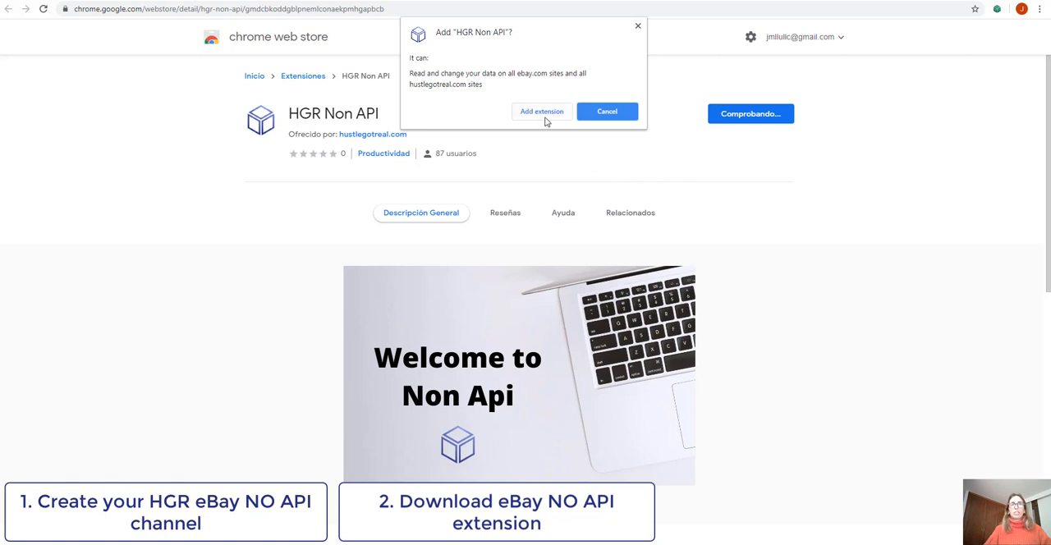
left_click(541, 111)
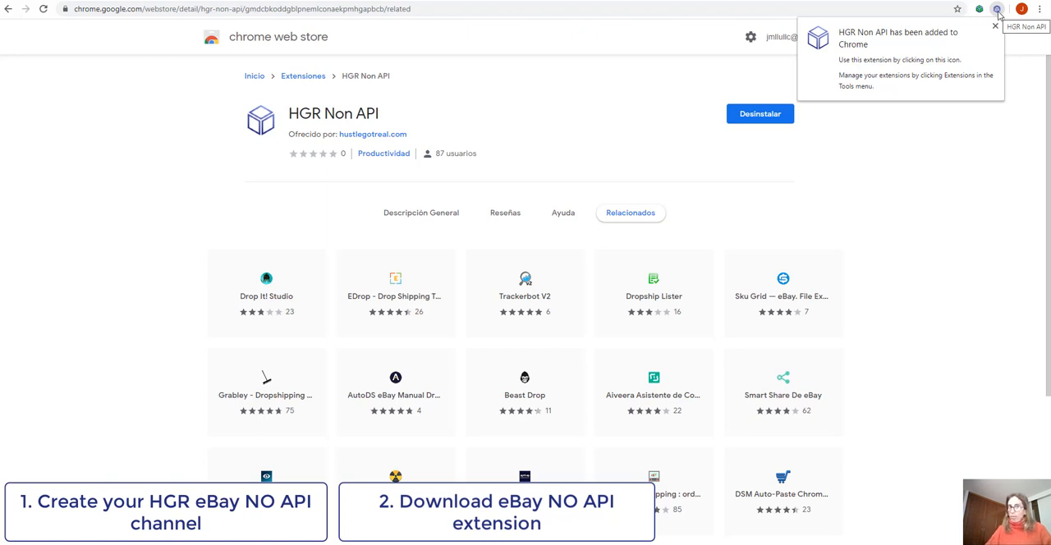
left_click(995, 26)
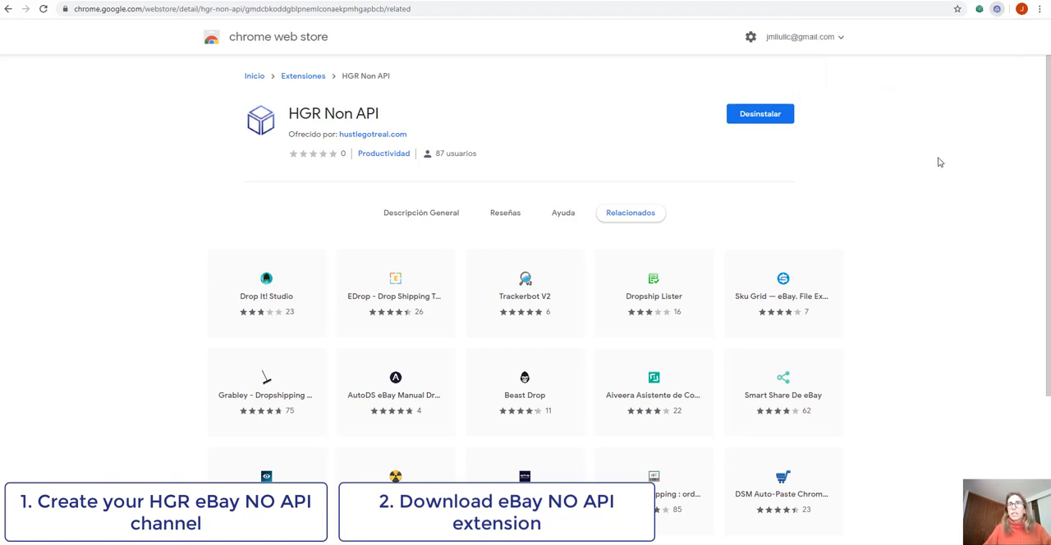
left_click(997, 10)
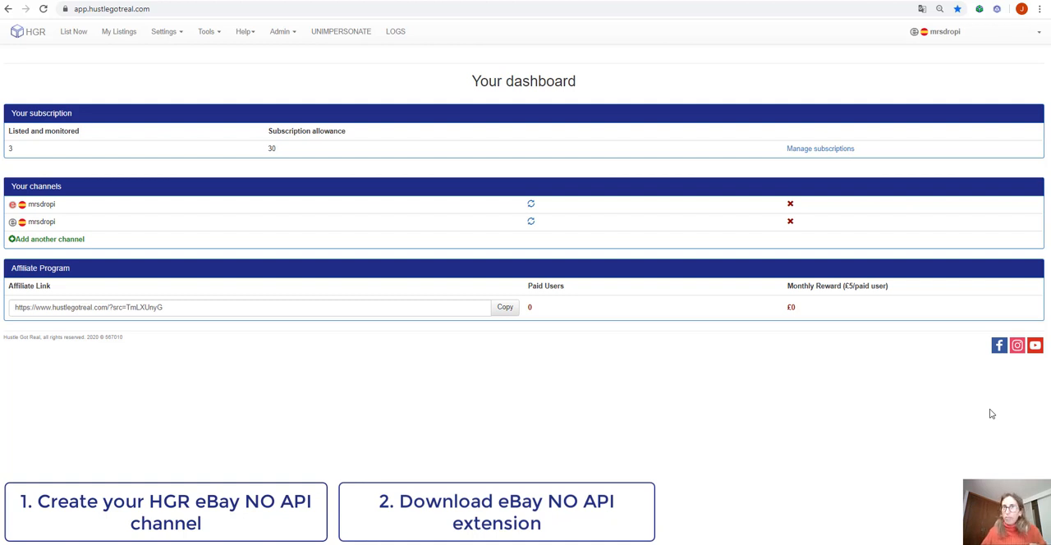
mouse_move(918, 427)
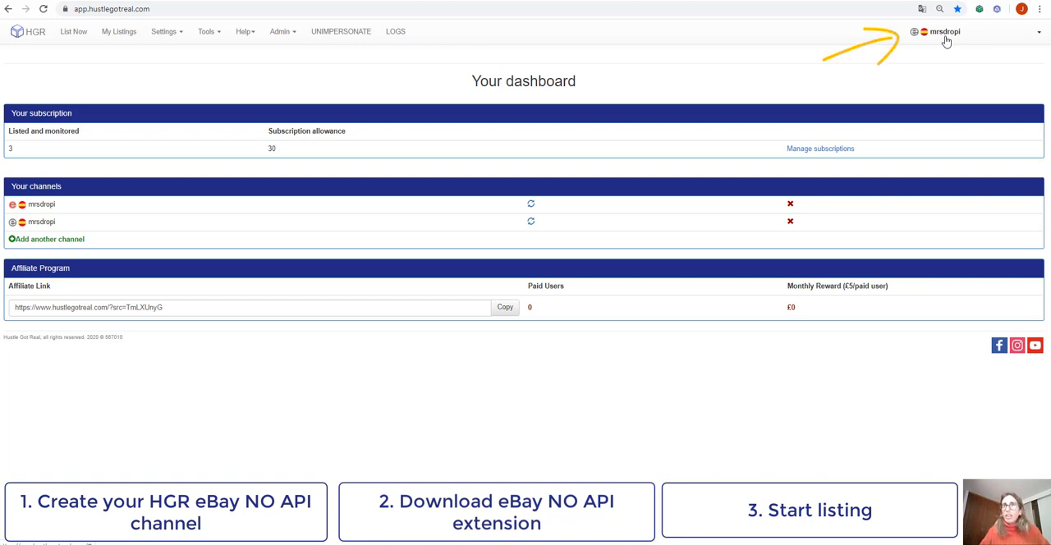
- Switch back to the Hustle Got Real dashboard showing subscription allowance and channels
left_click(944, 31)
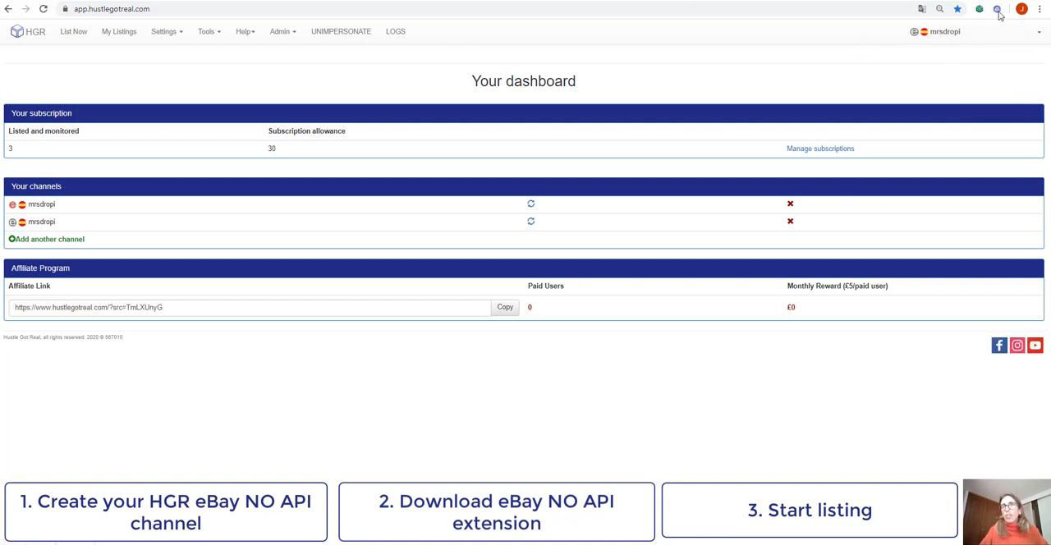
- Show the HGR Non API extension panel confirming the account is being monitored
left_click(996, 8)
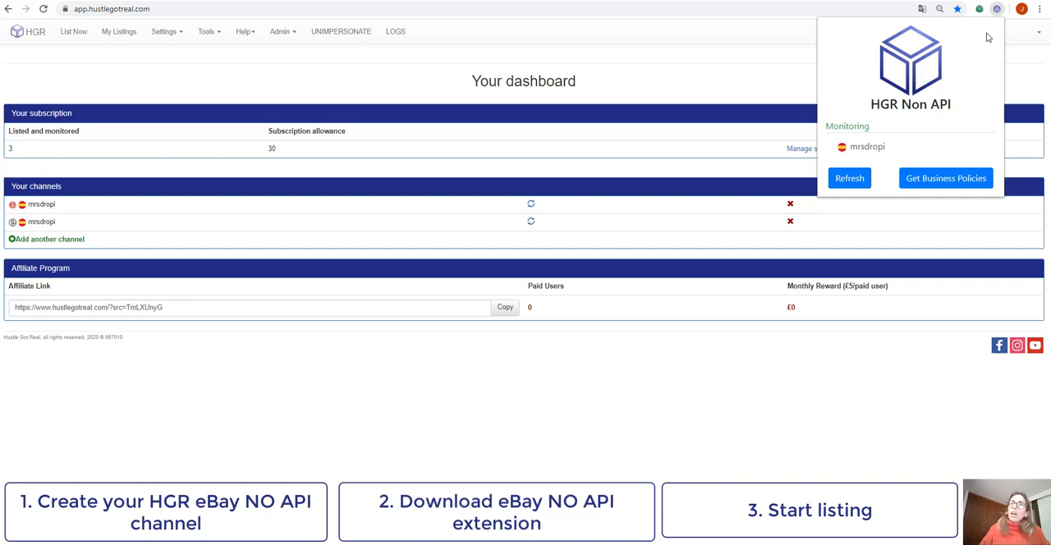
mouse_move(988, 46)
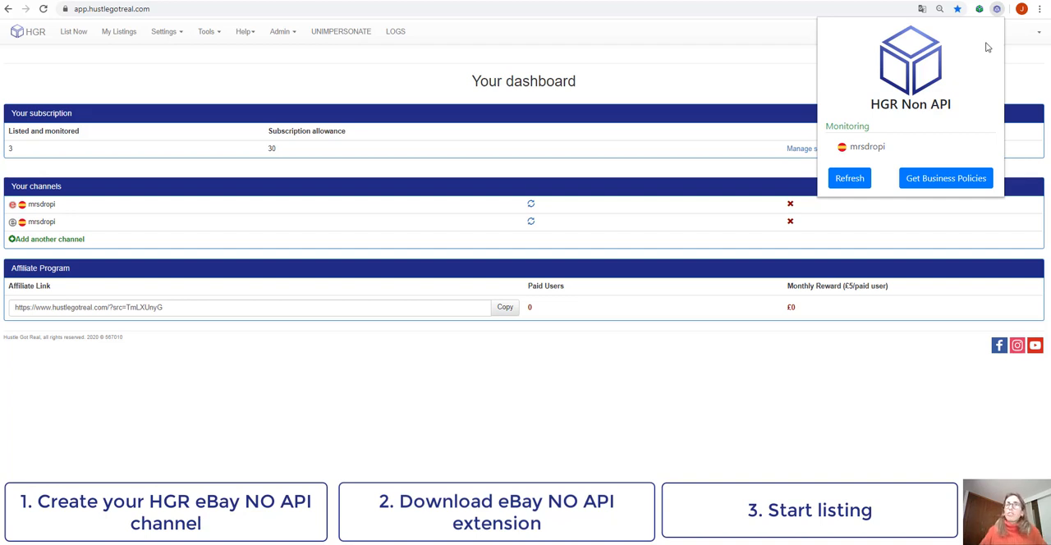
mouse_move(873, 147)
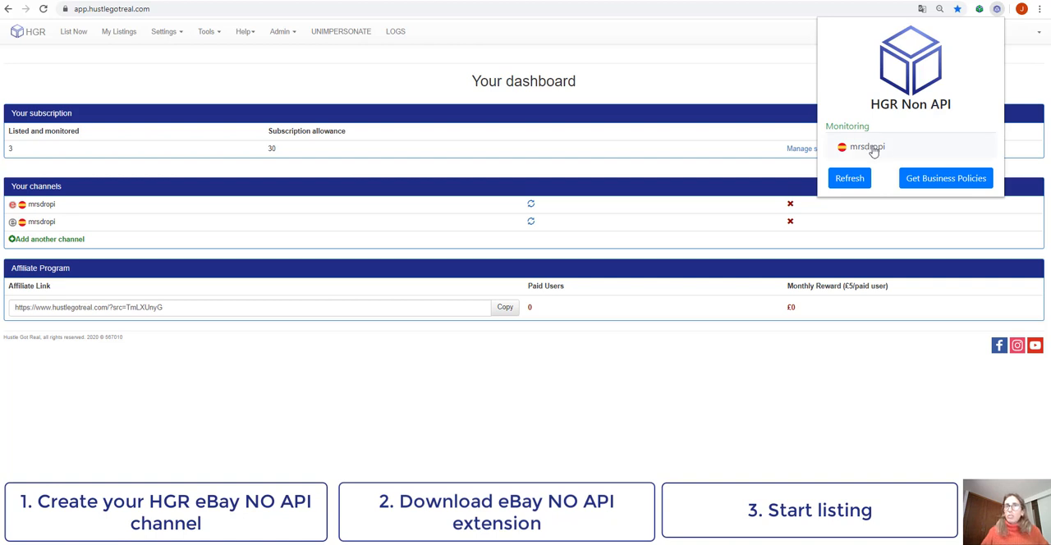
mouse_move(896, 156)
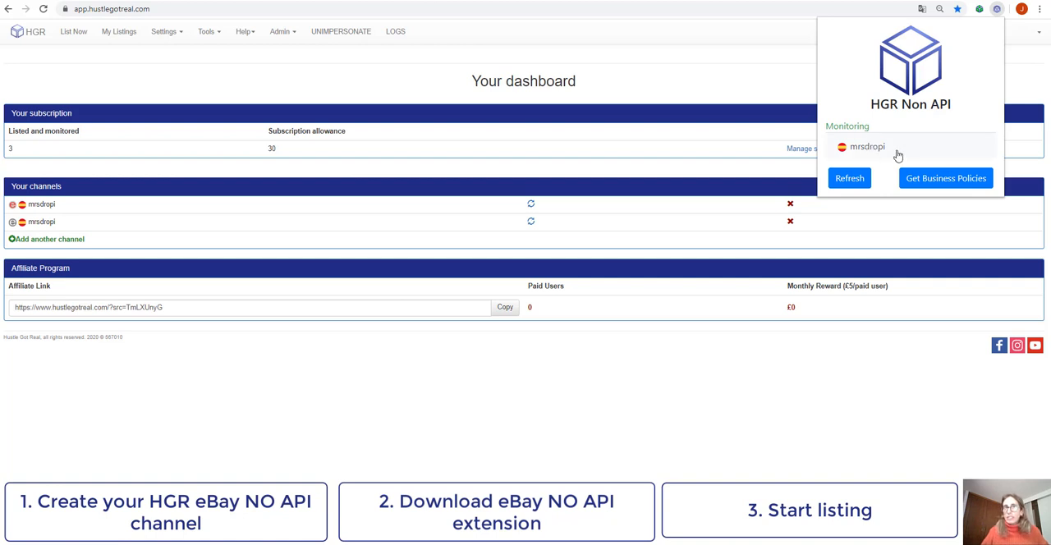
mouse_move(883, 155)
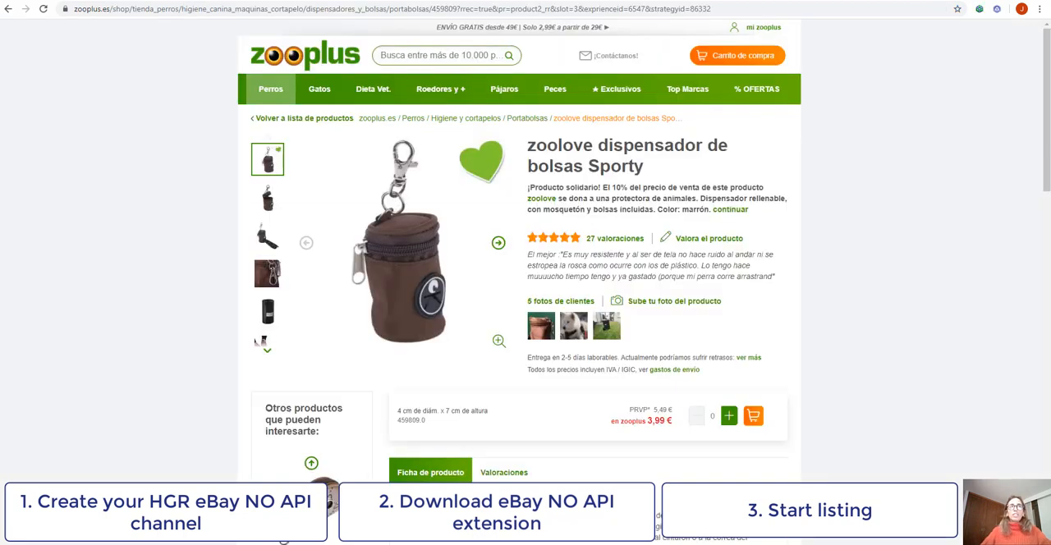
mouse_move(727, 105)
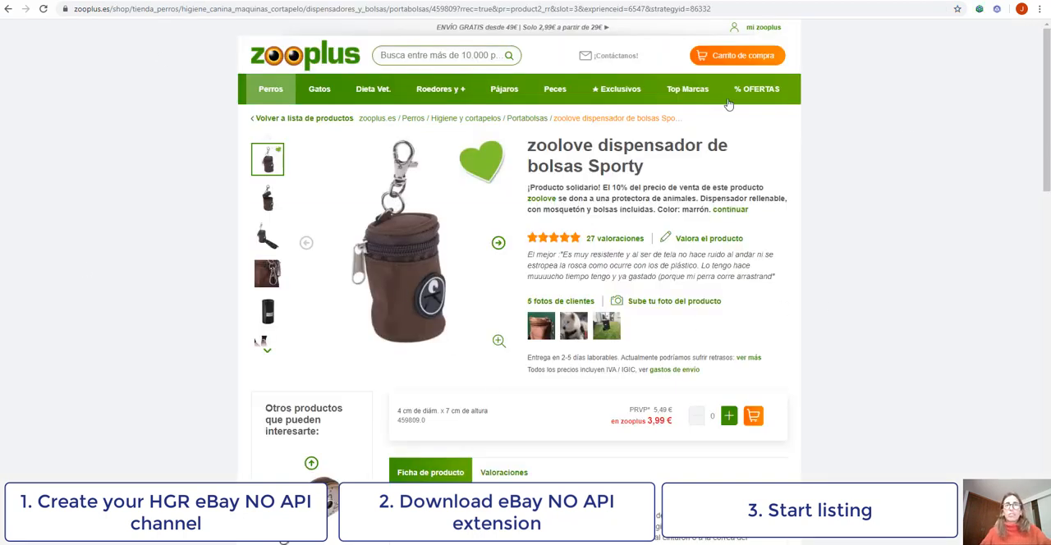
mouse_move(934, 153)
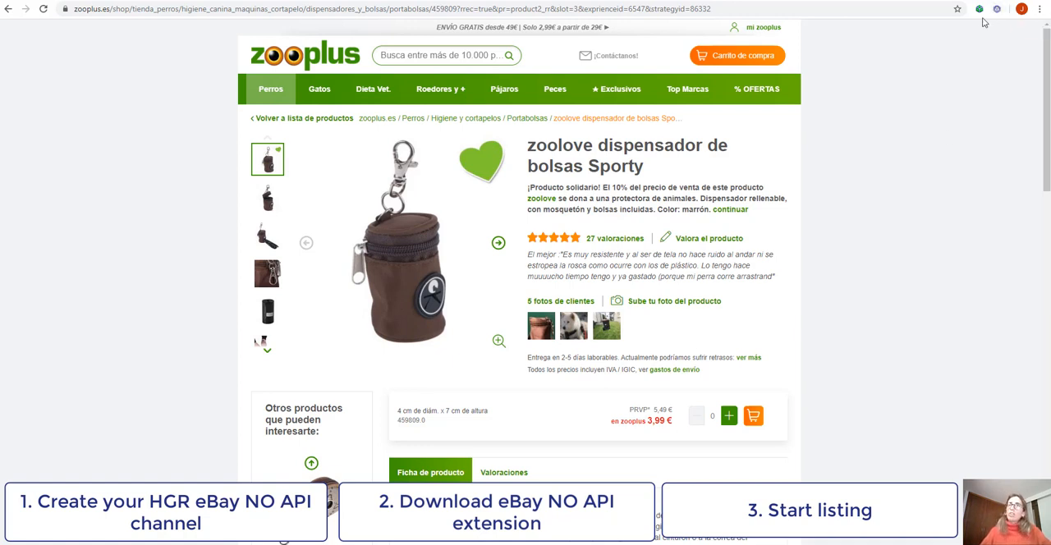
mouse_move(978, 10)
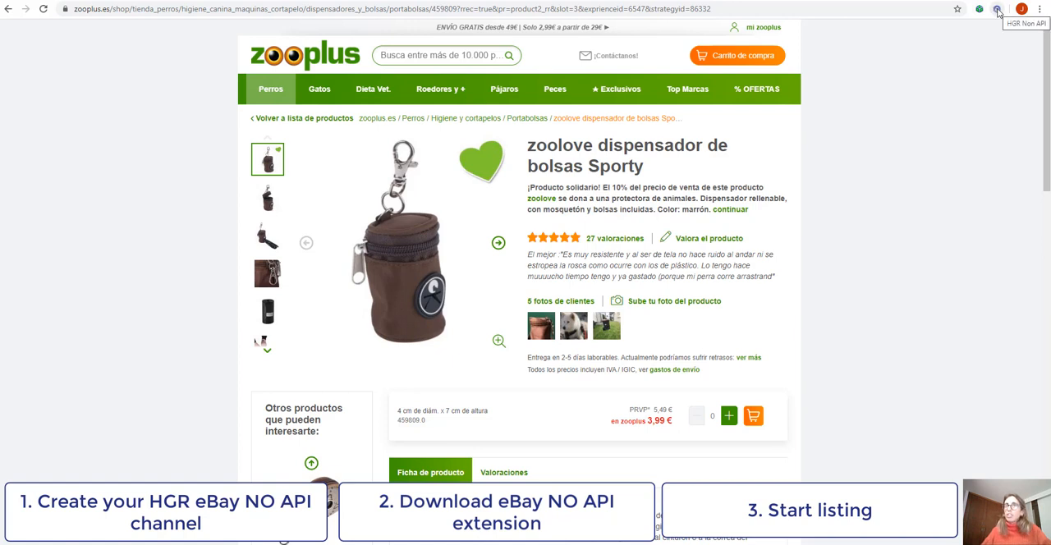
- Import the Zooplus zoolove Sporty dispenser into HGR's listing form via the extension
left_click(999, 10)
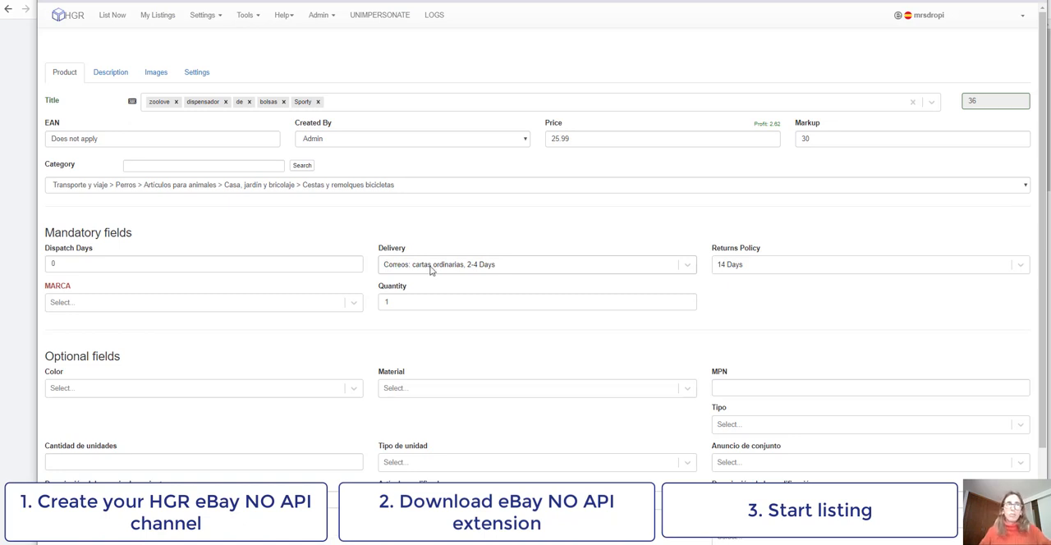
mouse_move(266, 206)
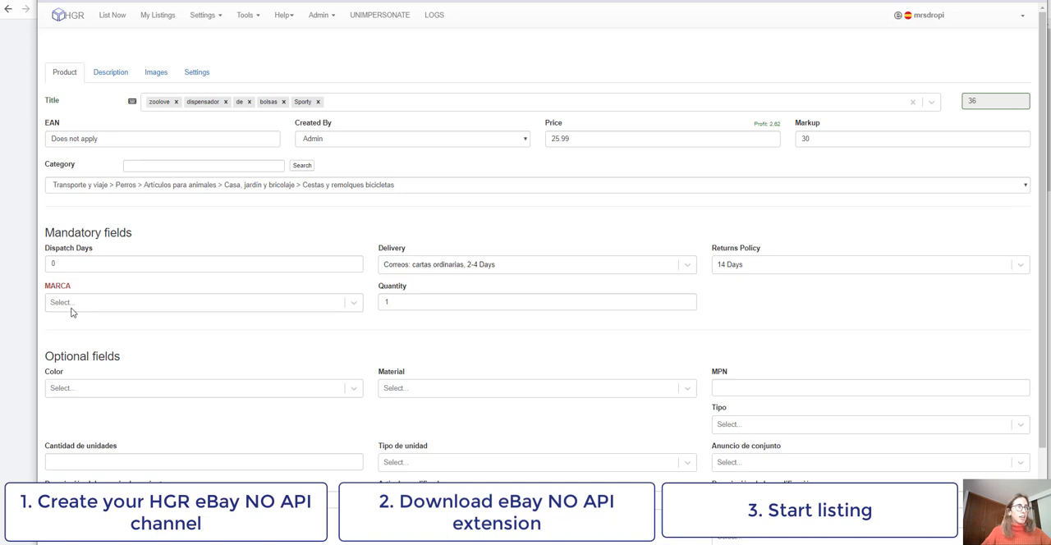
- Set MARCA to unbranded via Create and move down to the submit button
type("unbr")
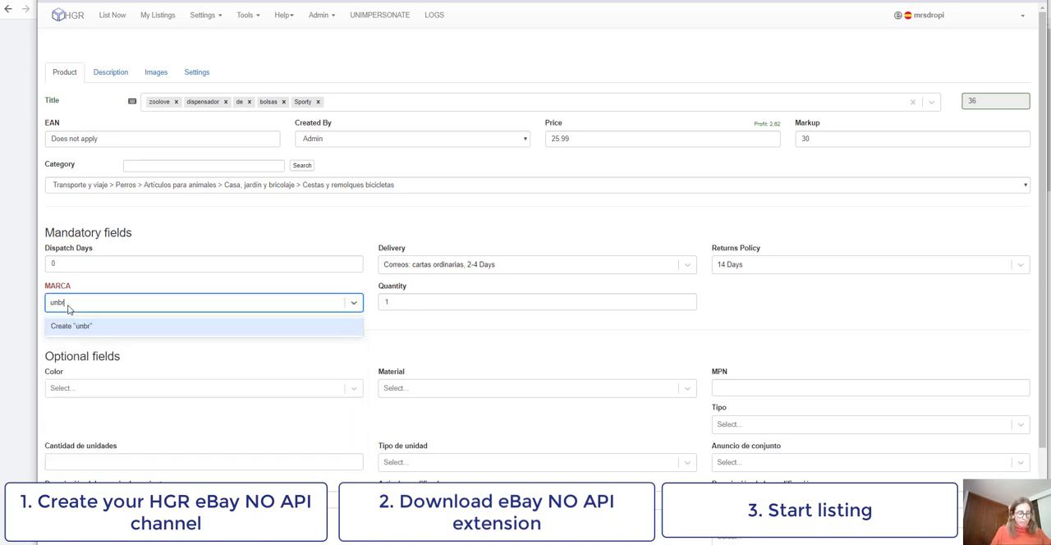
left_click(204, 302)
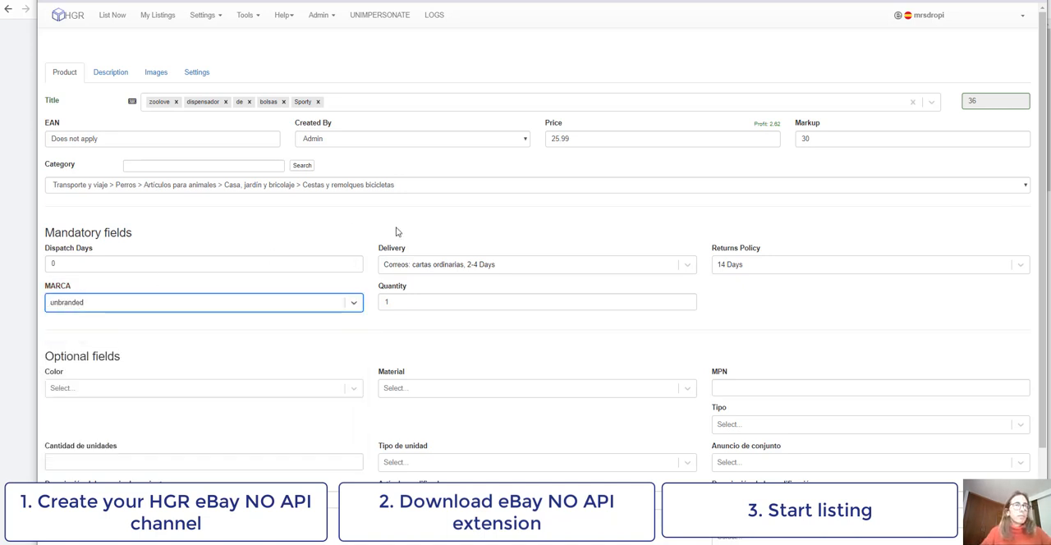
scroll("down", 3)
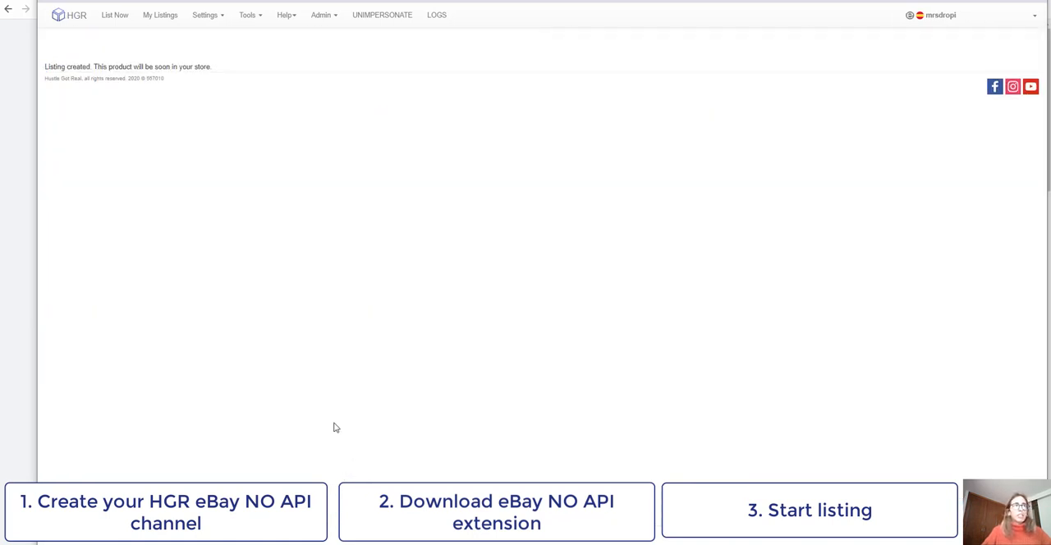
mouse_move(689, 433)
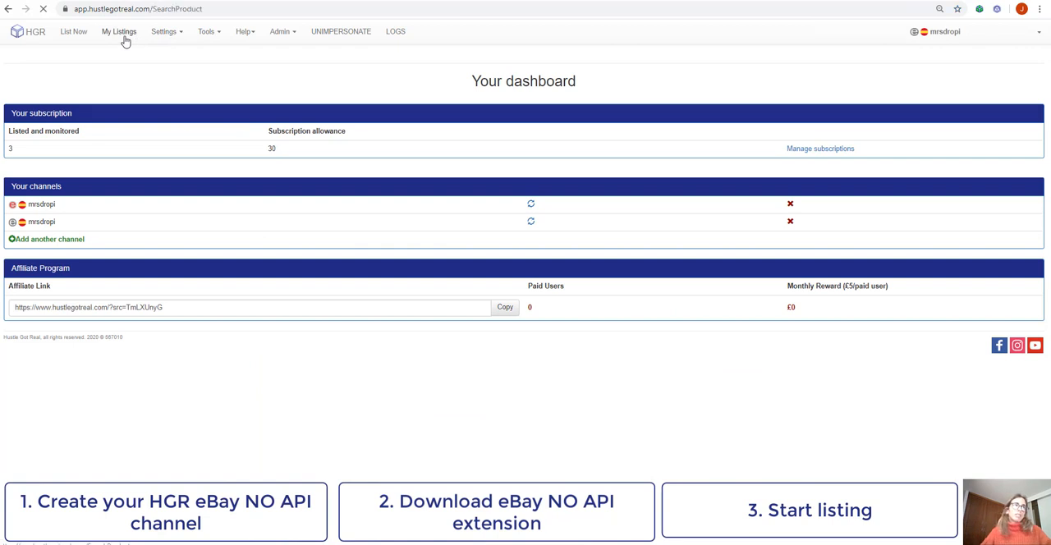
- Check My Listings and the pending listings until the zoolove item leaves pending
left_click(119, 32)
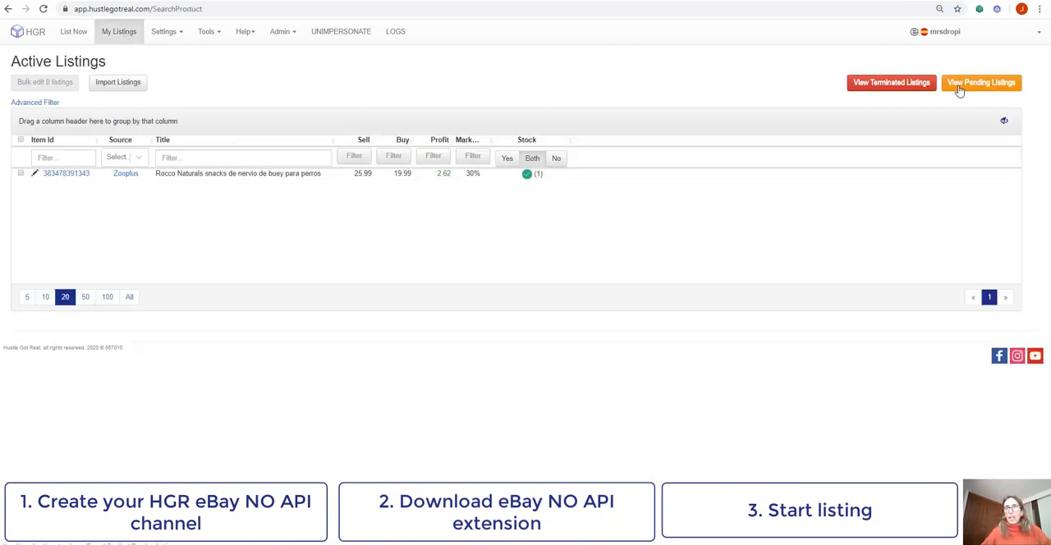
left_click(980, 82)
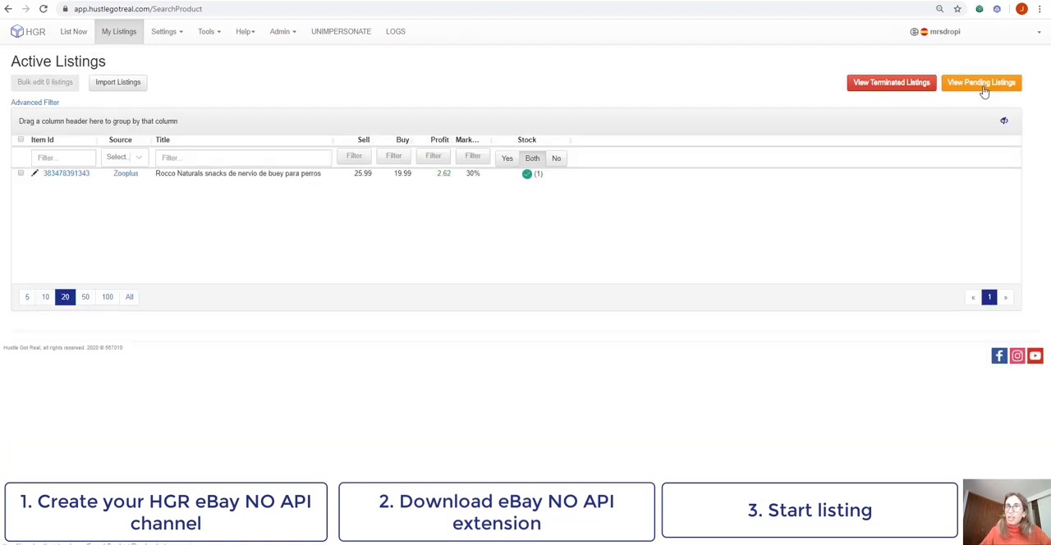
left_click(982, 82)
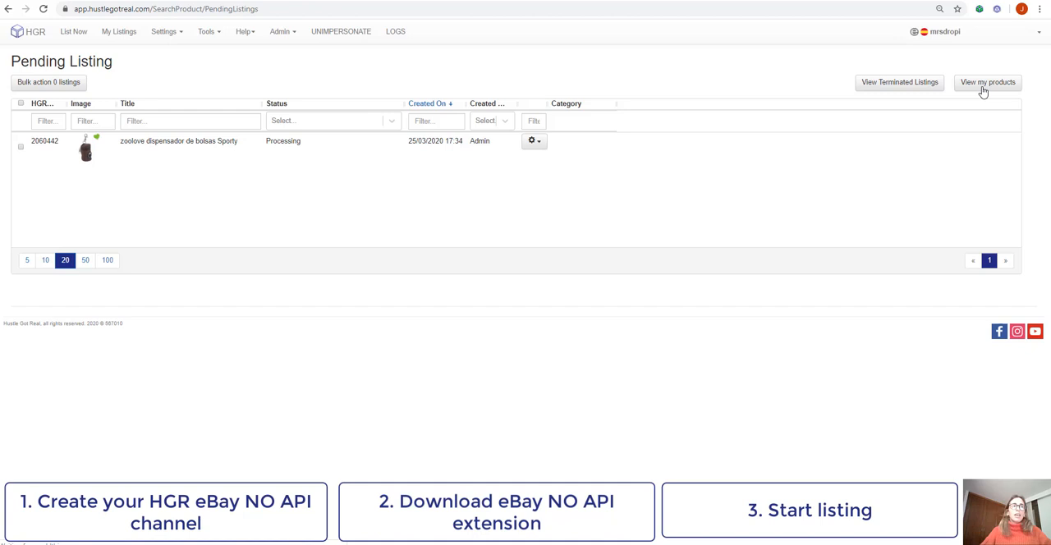
mouse_move(256, 153)
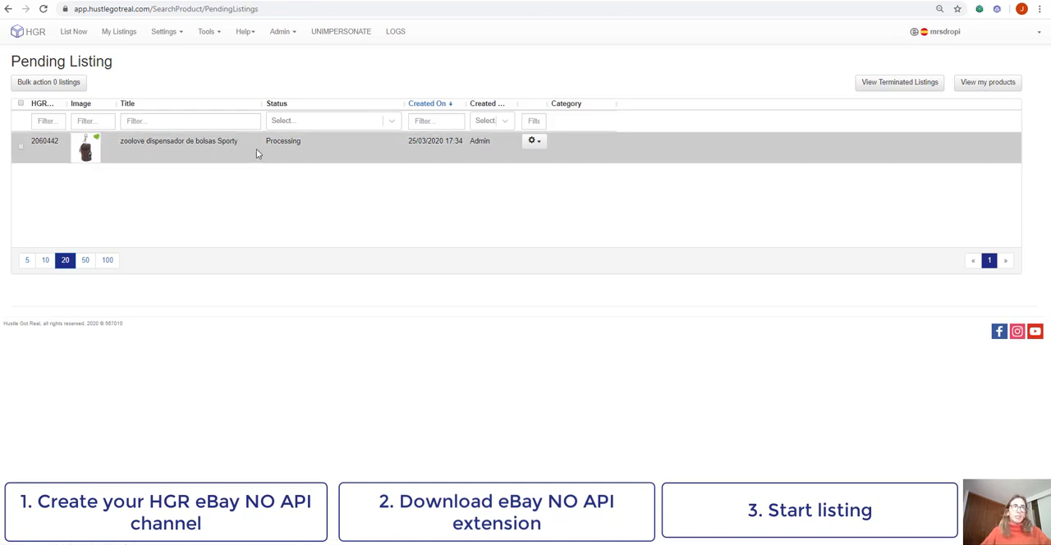
left_click(342, 31)
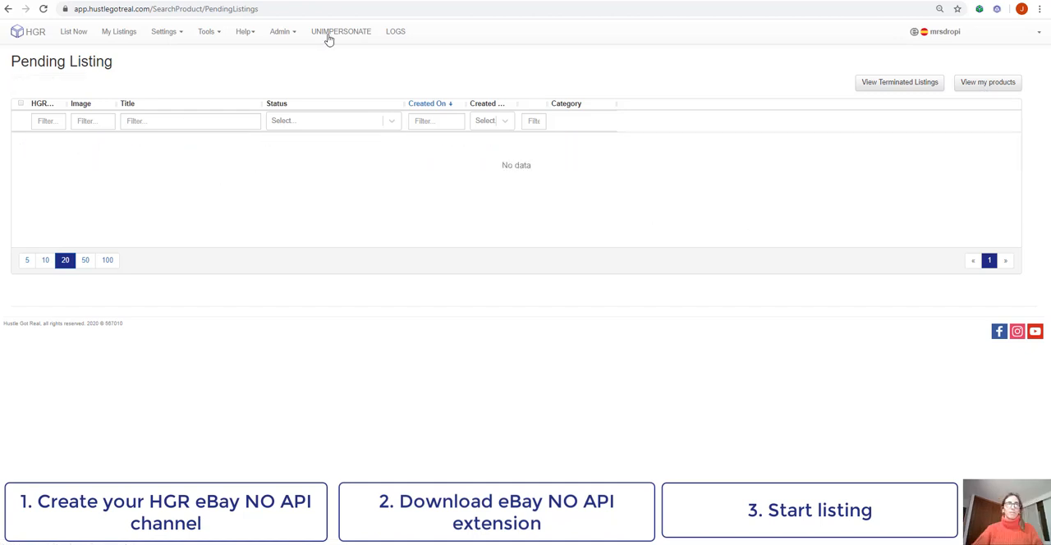
mouse_move(118, 31)
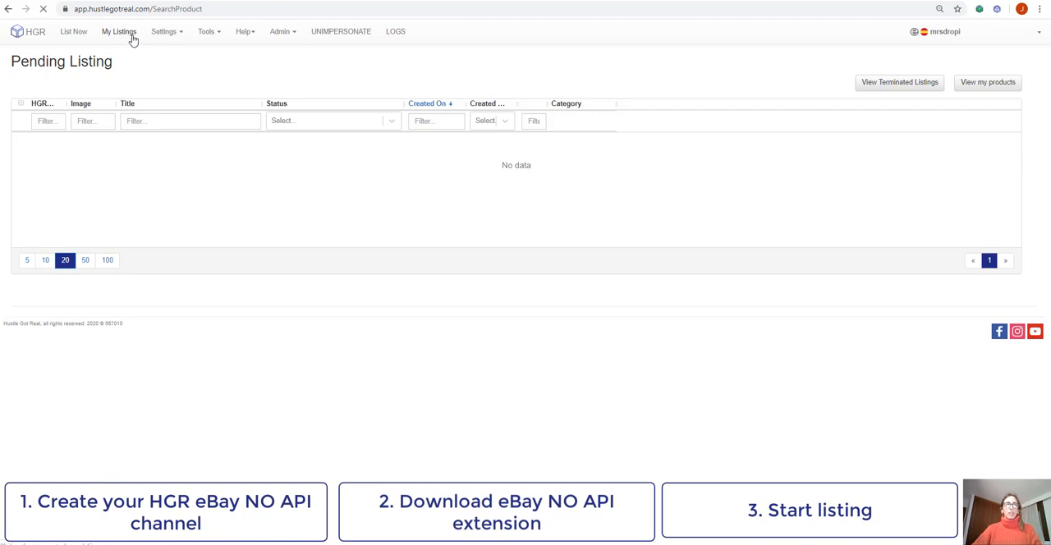
- Confirm the zoolove dispenser shows in Active Listings beside Rocco Naturals with pending empty
left_click(118, 31)
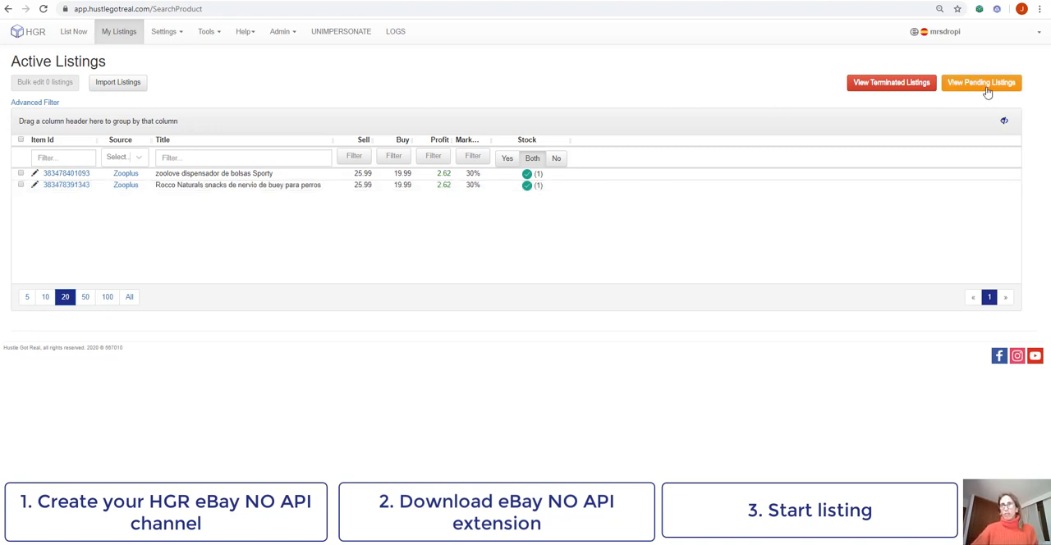
left_click(982, 82)
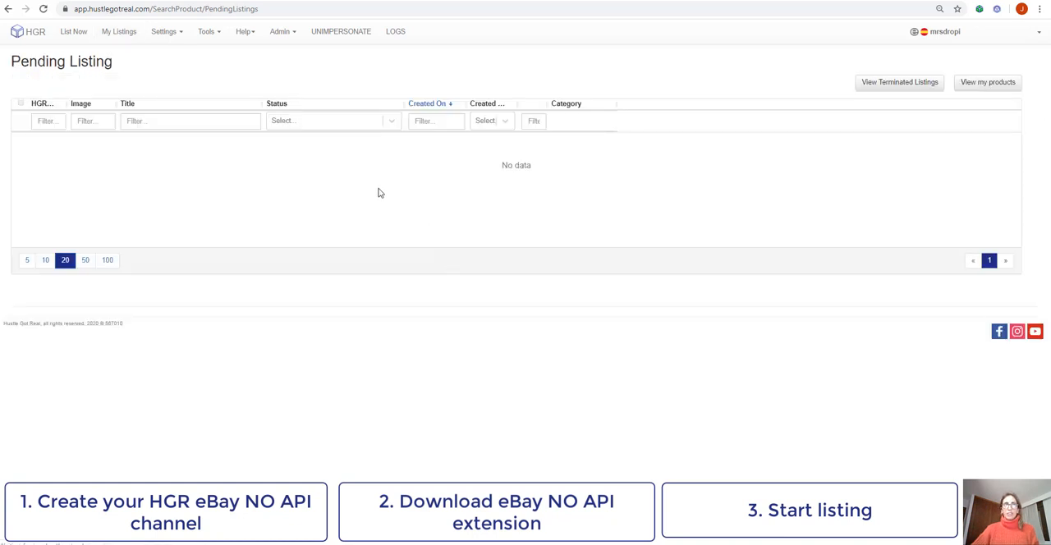
mouse_move(505, 207)
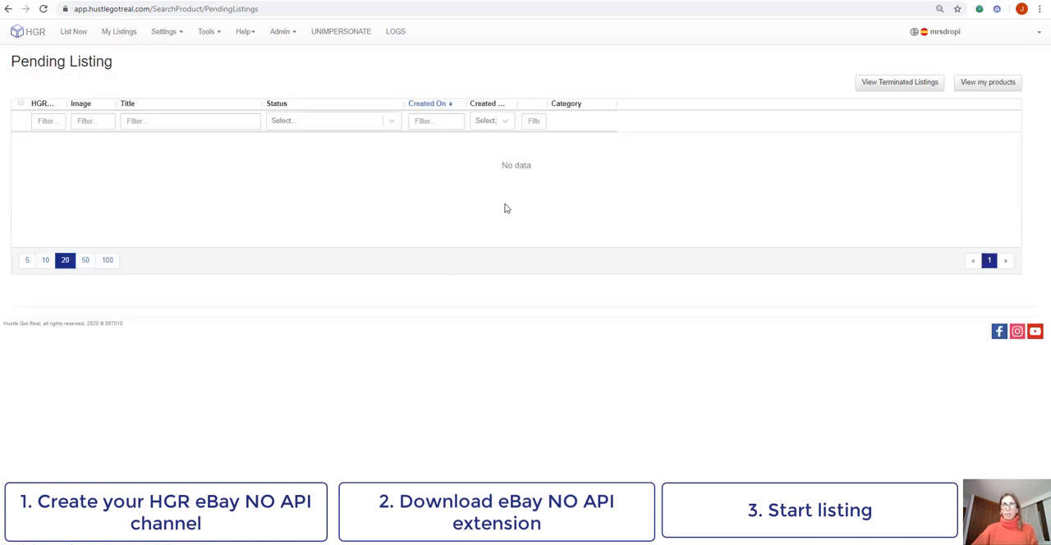
left_click(988, 82)
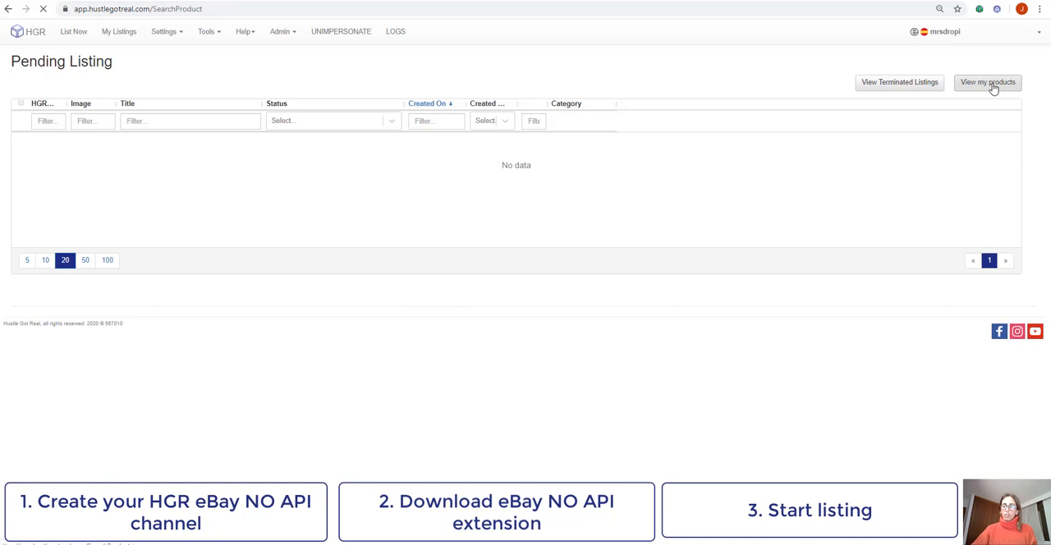
left_click(989, 82)
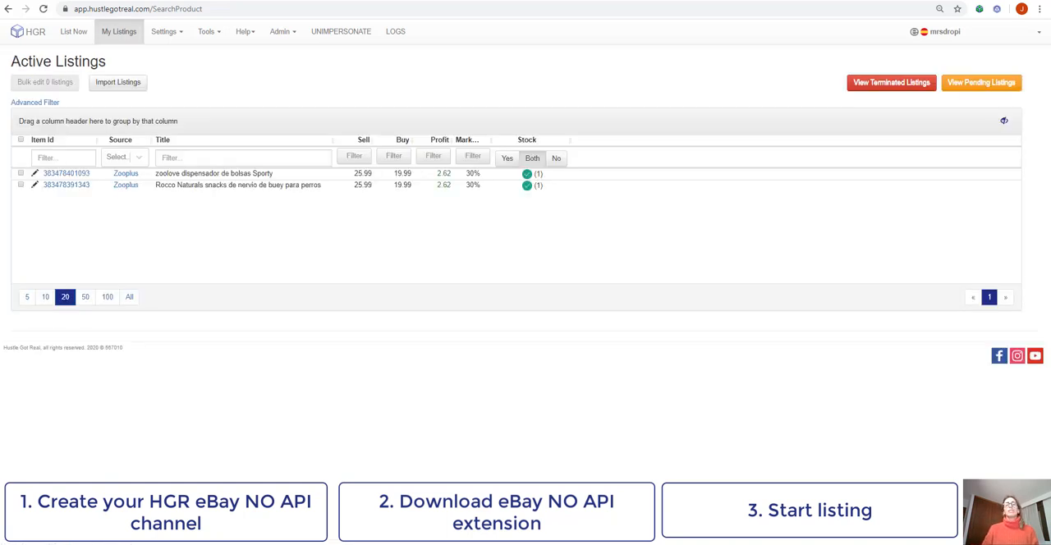